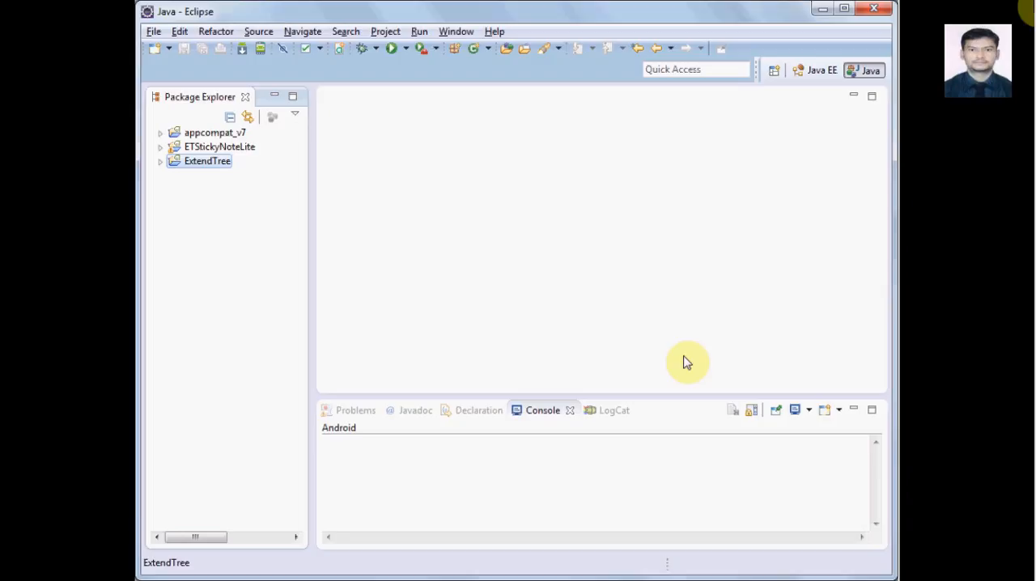
{"action": "mouse_move", "coordinate": [522, 275]}
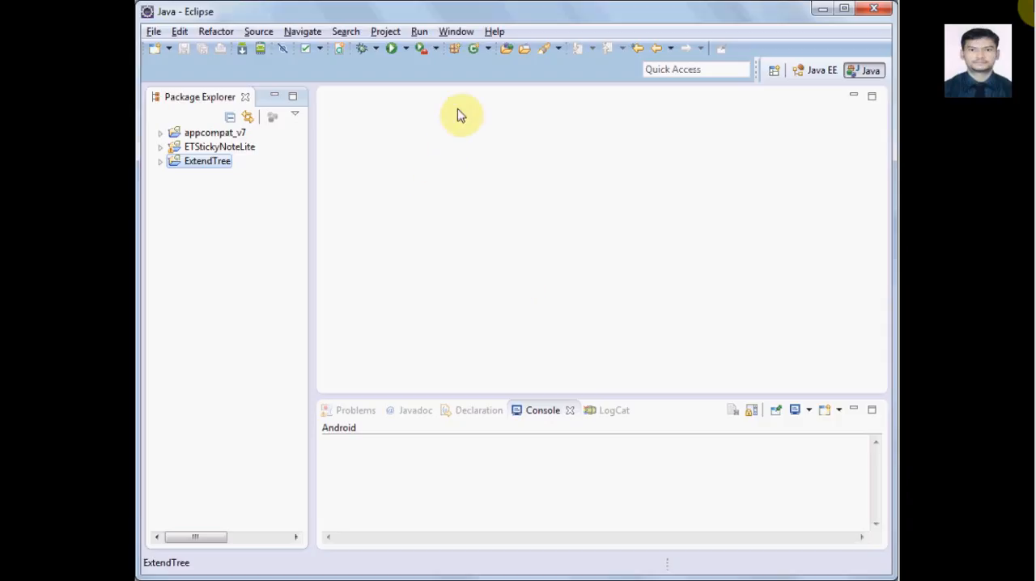
{"action": "mouse_move", "coordinate": [578, 282]}
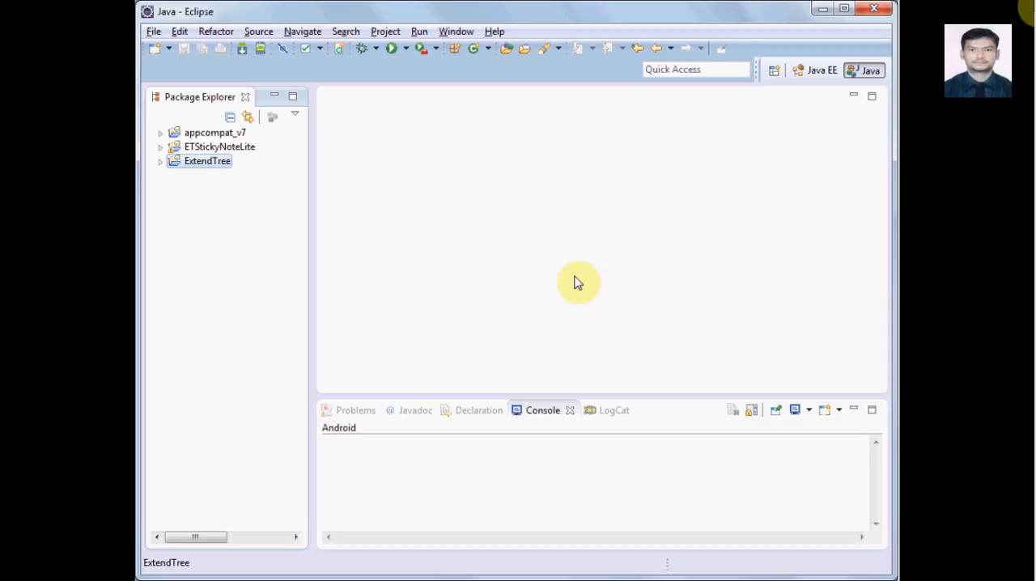
{"action": "mouse_move", "coordinate": [421, 214]}
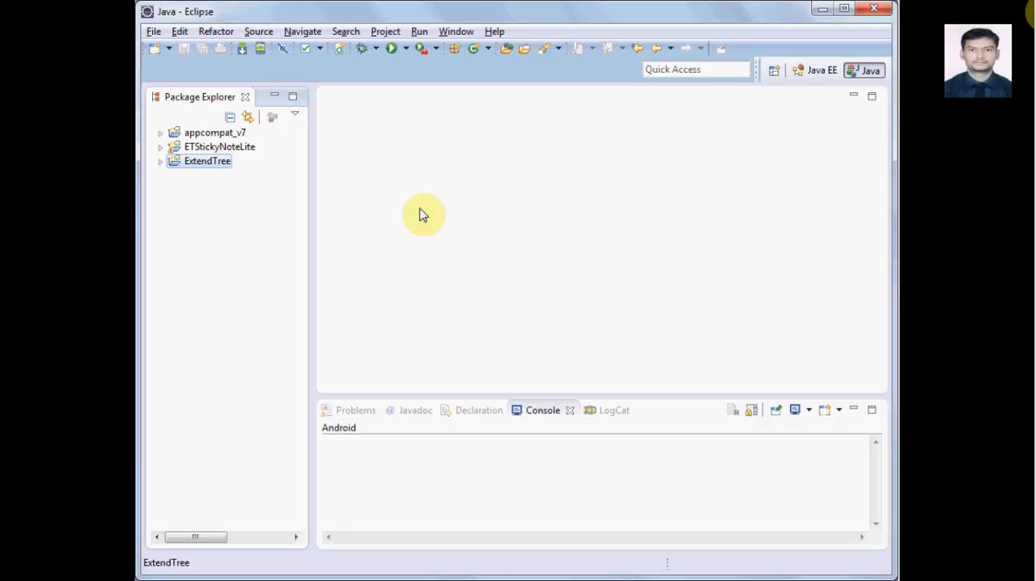
- Check the Android SDK location in the IDE preferences and close them
{"action": "left_click", "coordinate": [457, 31]}
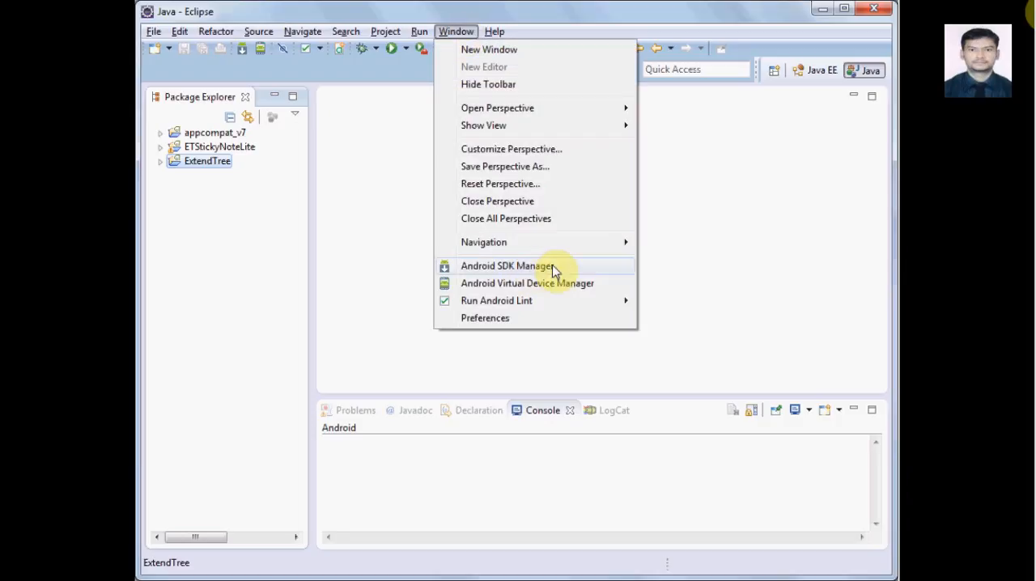
{"action": "mouse_move", "coordinate": [510, 317]}
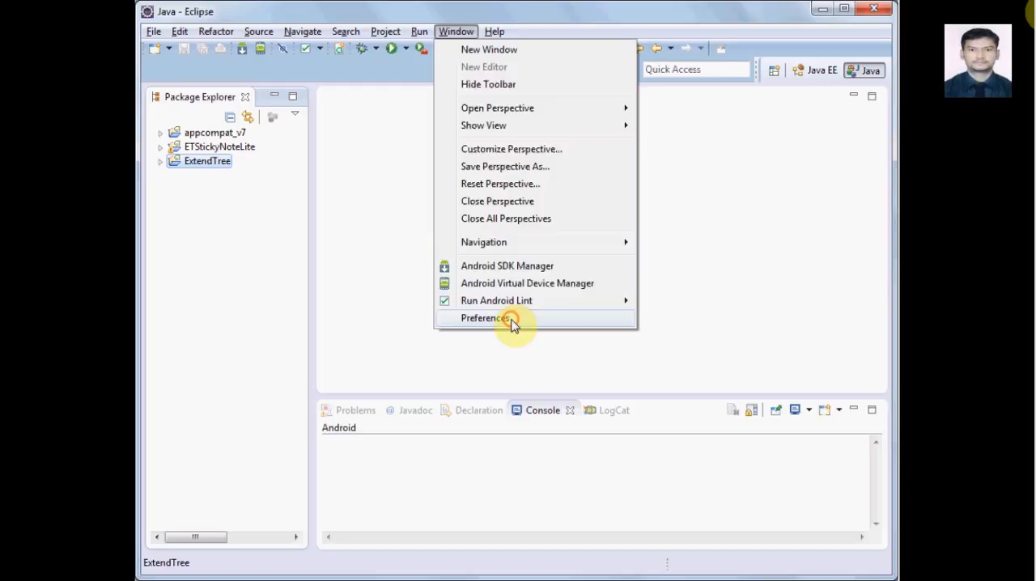
{"action": "left_click", "coordinate": [485, 317]}
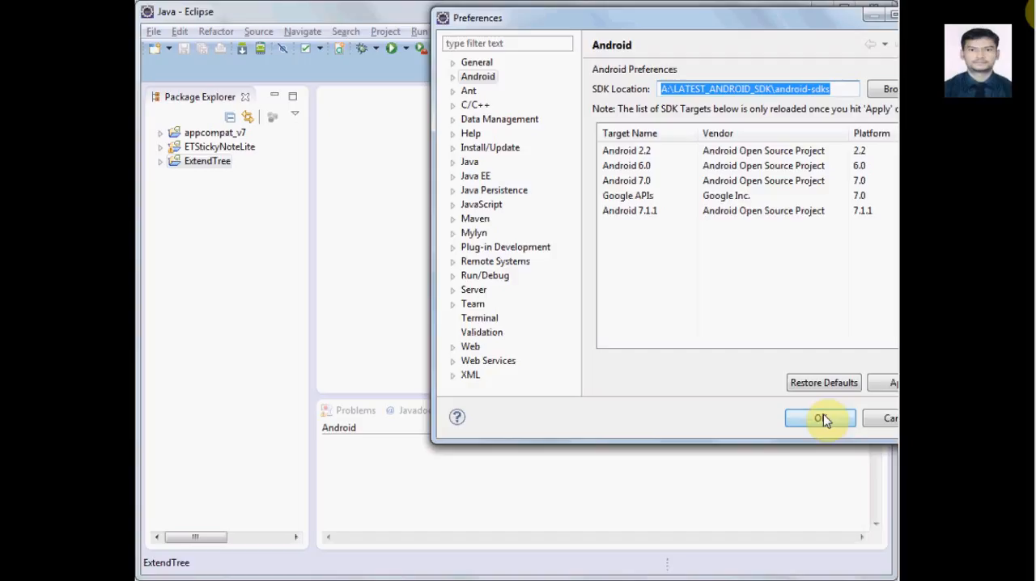
{"action": "left_click", "coordinate": [819, 418]}
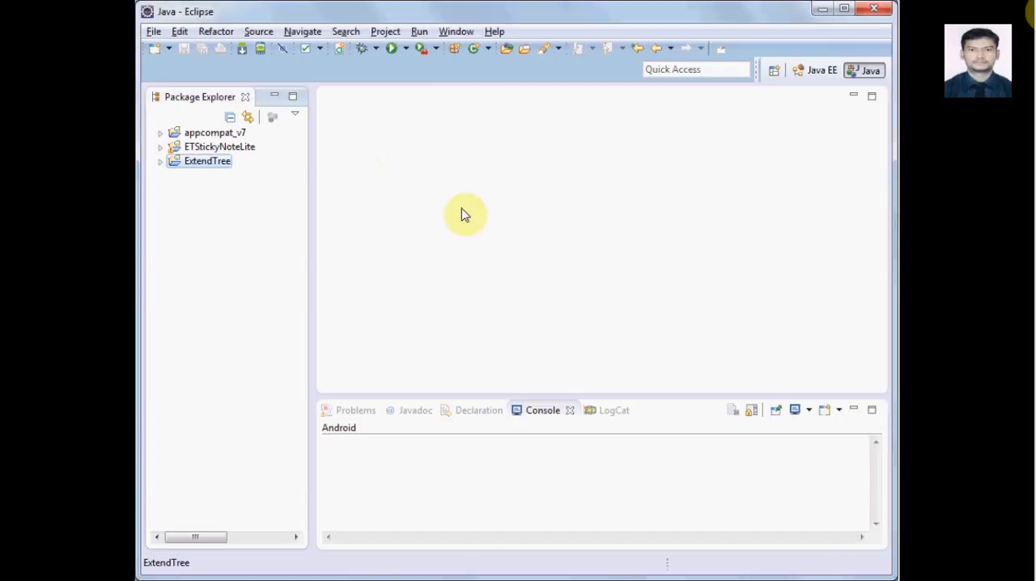
- Start a new Android Application Project named WebsiteToAndroidApplication
{"action": "left_click", "coordinate": [152, 31]}
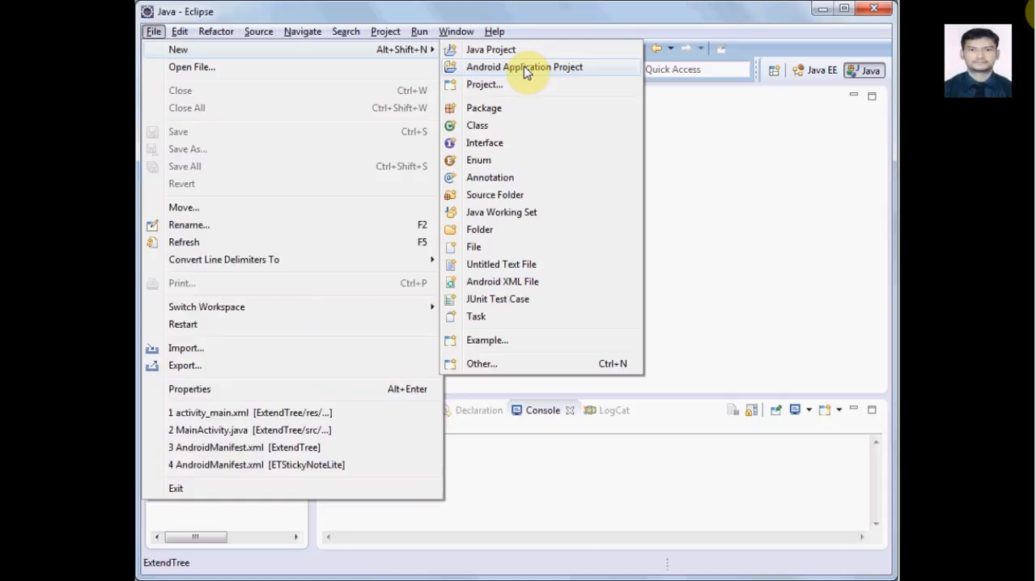
{"action": "left_click", "coordinate": [525, 66]}
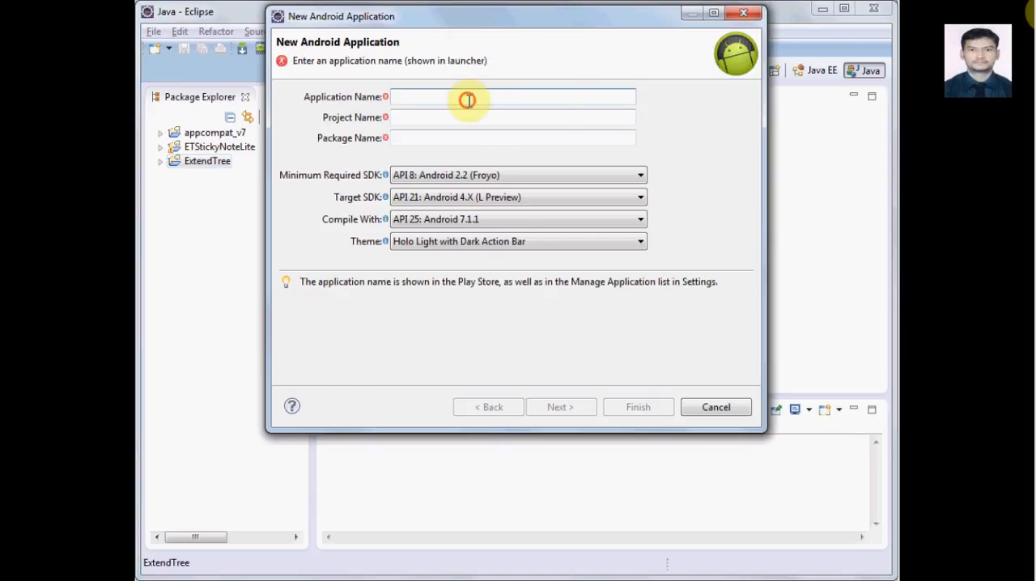
{"action": "type", "text": "WebsiteTo"}
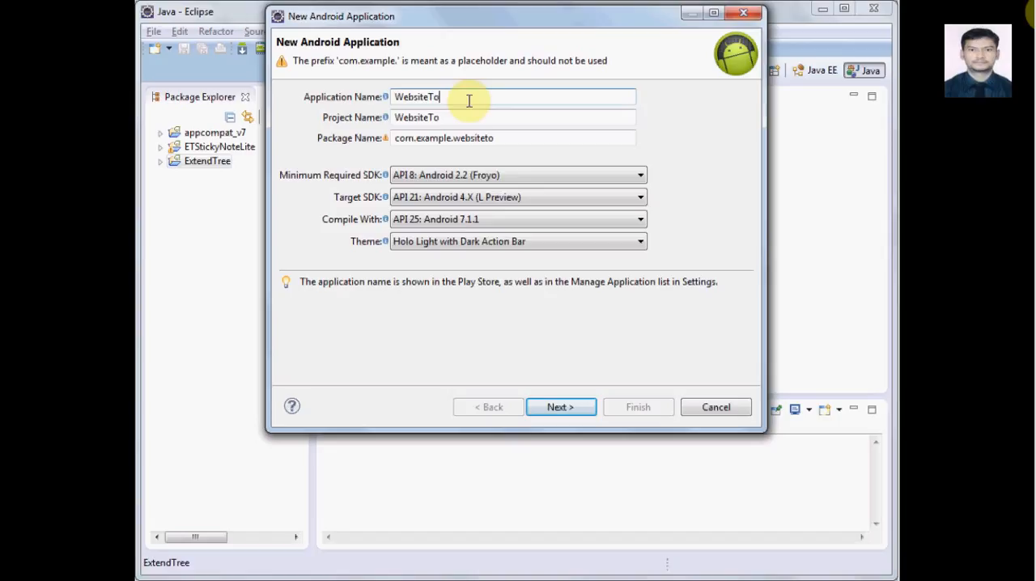
{"action": "type", "text": "Android"}
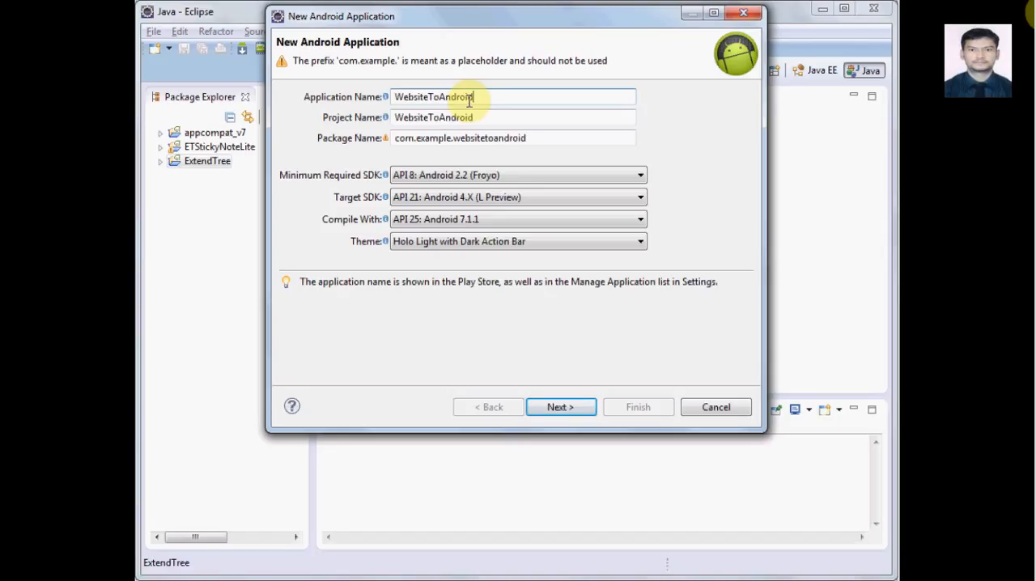
{"action": "type", "text": "Applicat"}
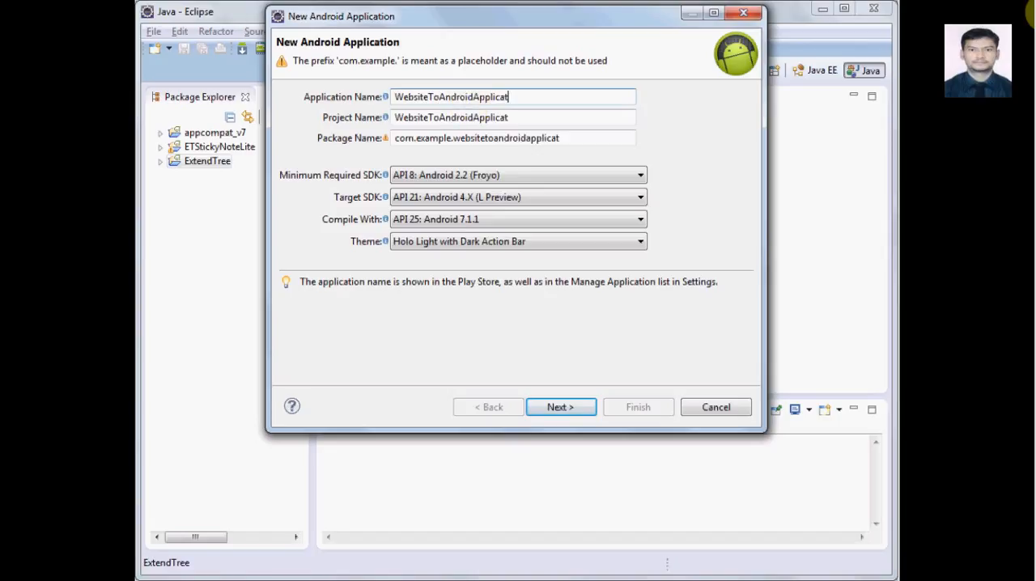
{"action": "type", "text": "ion"}
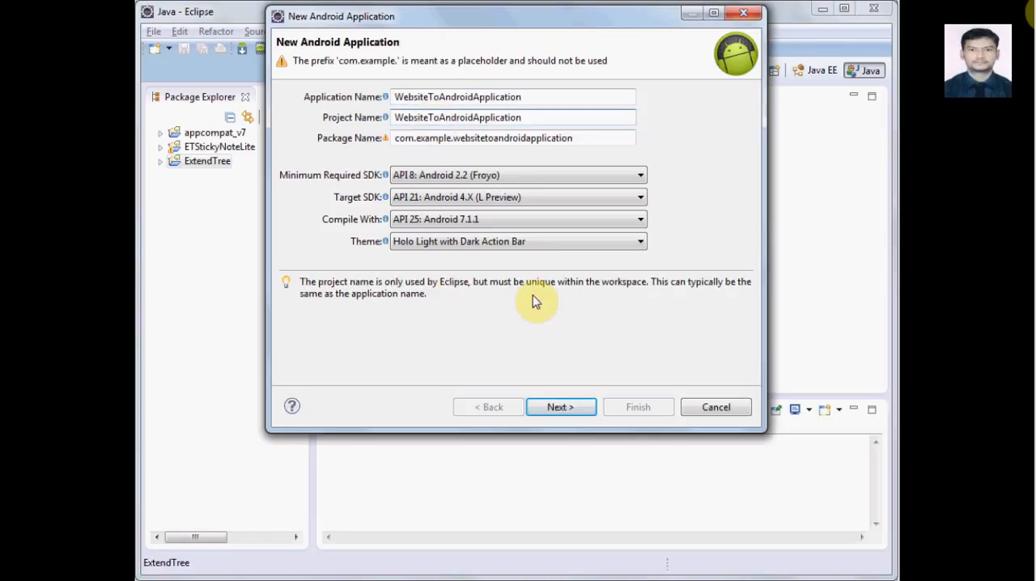
- Set the package to com.extendtree.websitetoandroidapplication and keep API 8 as minimum SDK
{"action": "left_click", "coordinate": [444, 138]}
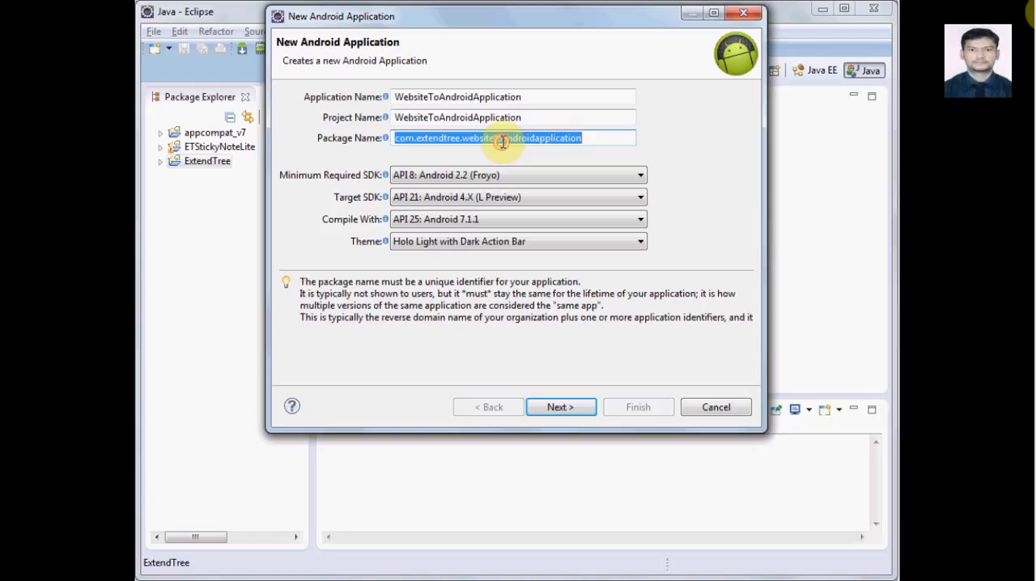
{"action": "left_click", "coordinate": [560, 408]}
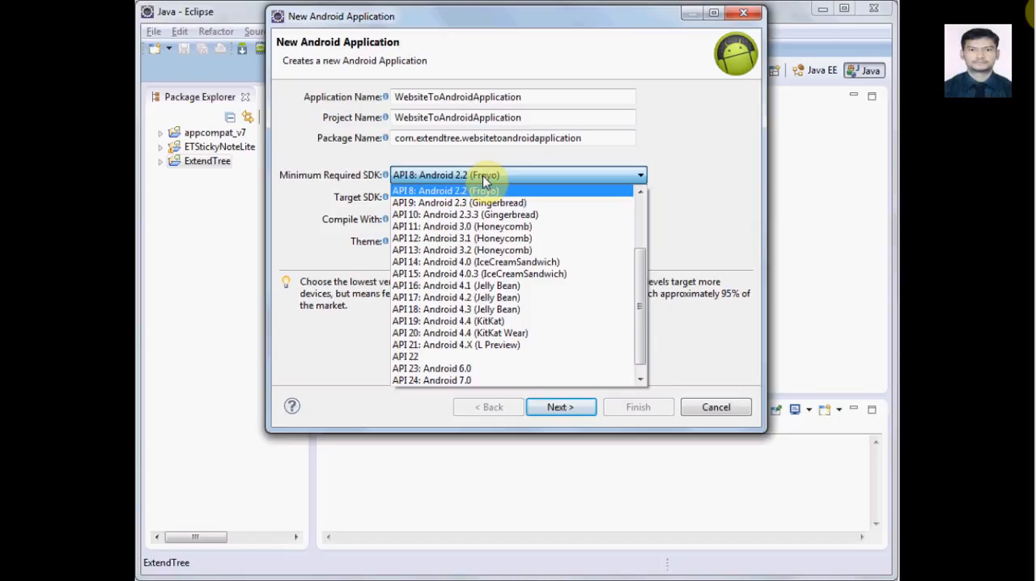
{"action": "left_click", "coordinate": [443, 191]}
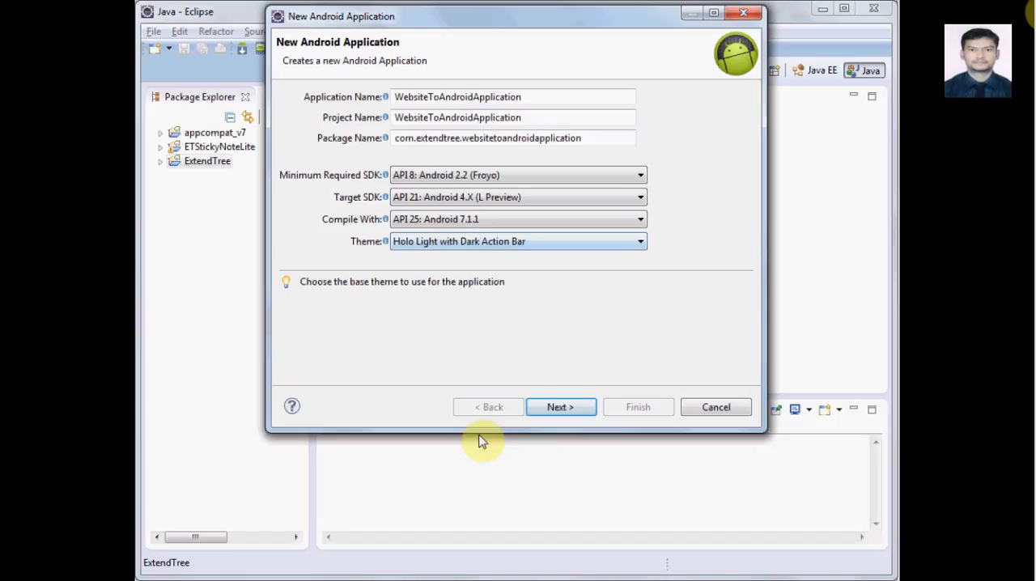
- Advance past Configure Project with defaults to the Configure Launcher Icon page
{"action": "left_click", "coordinate": [561, 406]}
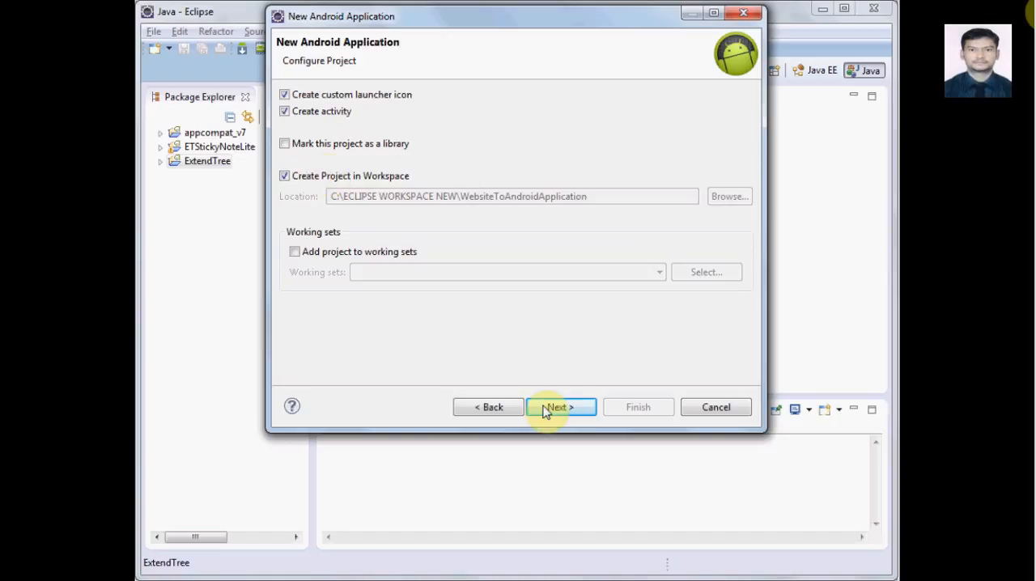
{"action": "left_click", "coordinate": [557, 408]}
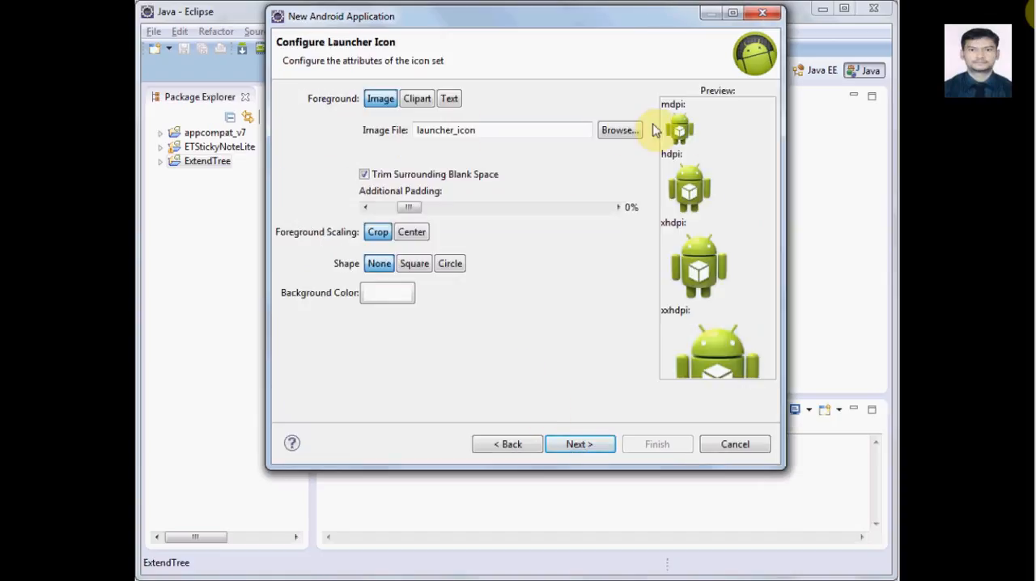
{"action": "mouse_move", "coordinate": [667, 172]}
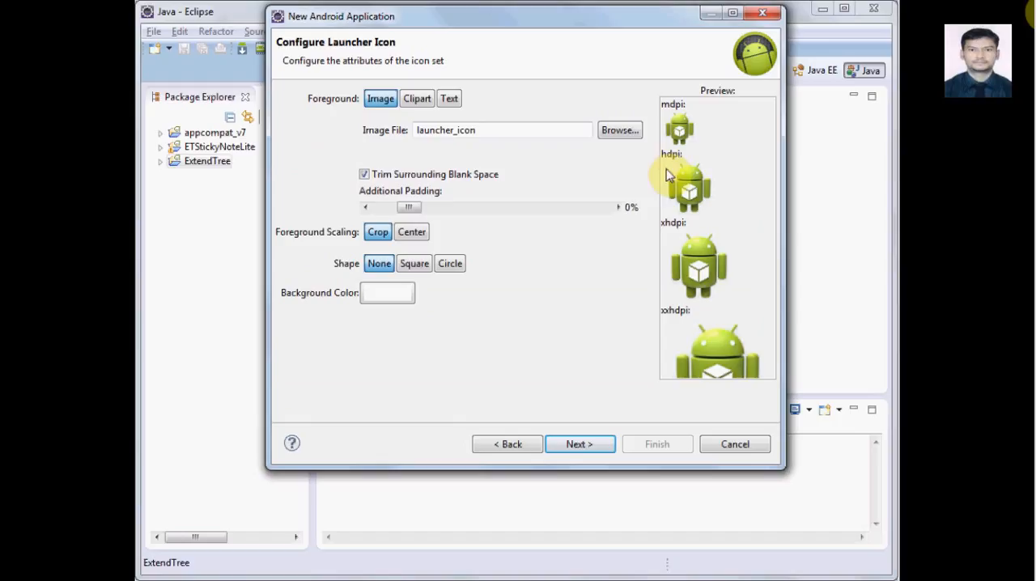
{"action": "mouse_move", "coordinate": [667, 276]}
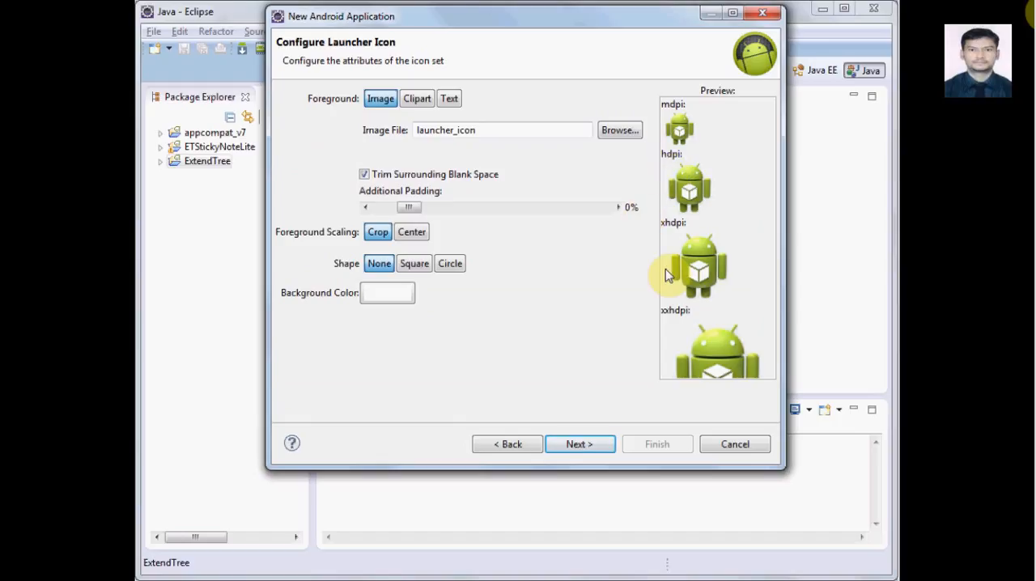
{"action": "mouse_move", "coordinate": [644, 384]}
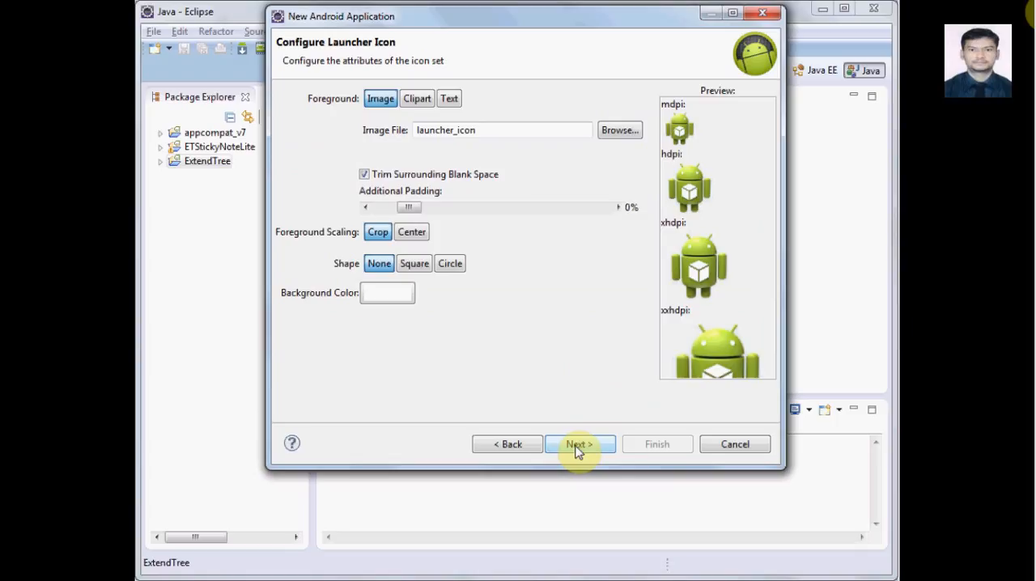
- Accept the default icon, choose Blank Activity, keep MainActivity and activity_main, and finish the project
{"action": "left_click", "coordinate": [579, 443]}
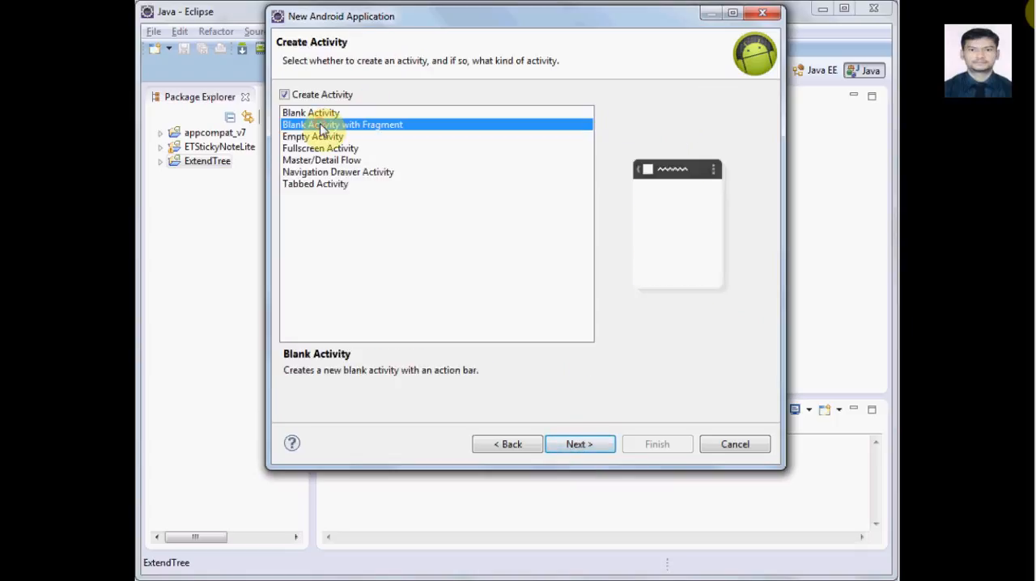
{"action": "left_click", "coordinate": [314, 136]}
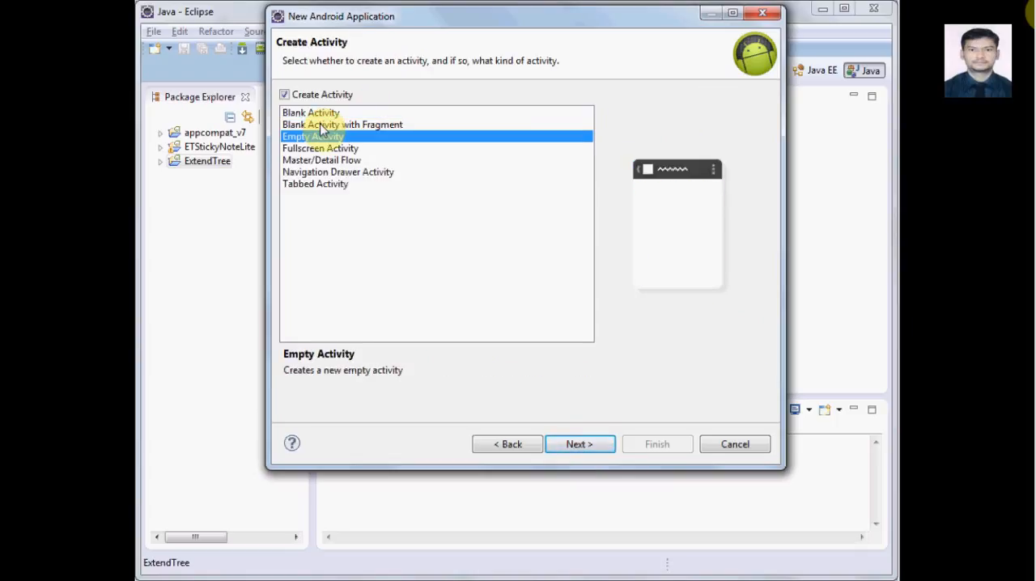
{"action": "left_click", "coordinate": [337, 172]}
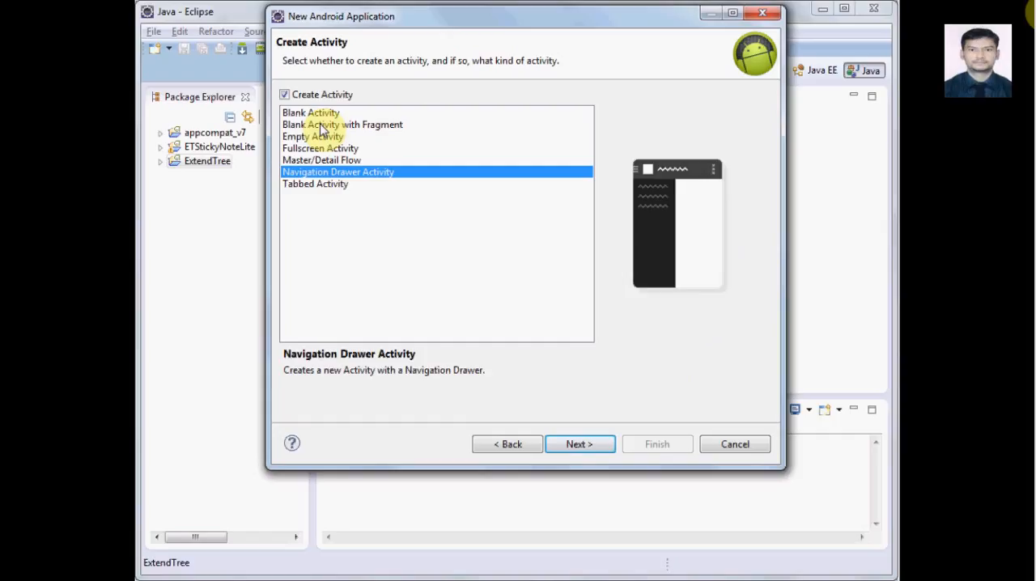
{"action": "left_click", "coordinate": [311, 114]}
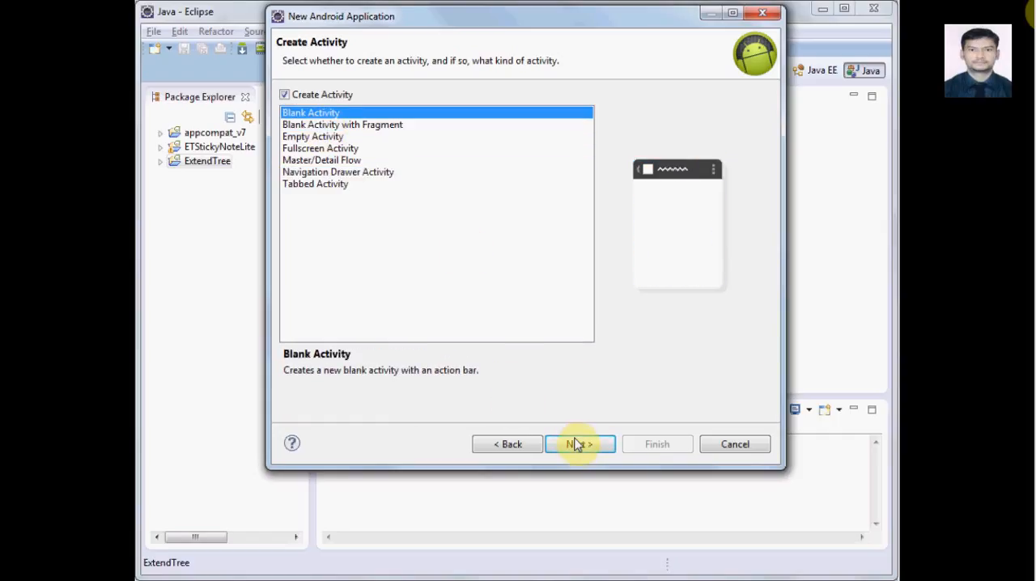
{"action": "left_click", "coordinate": [580, 444]}
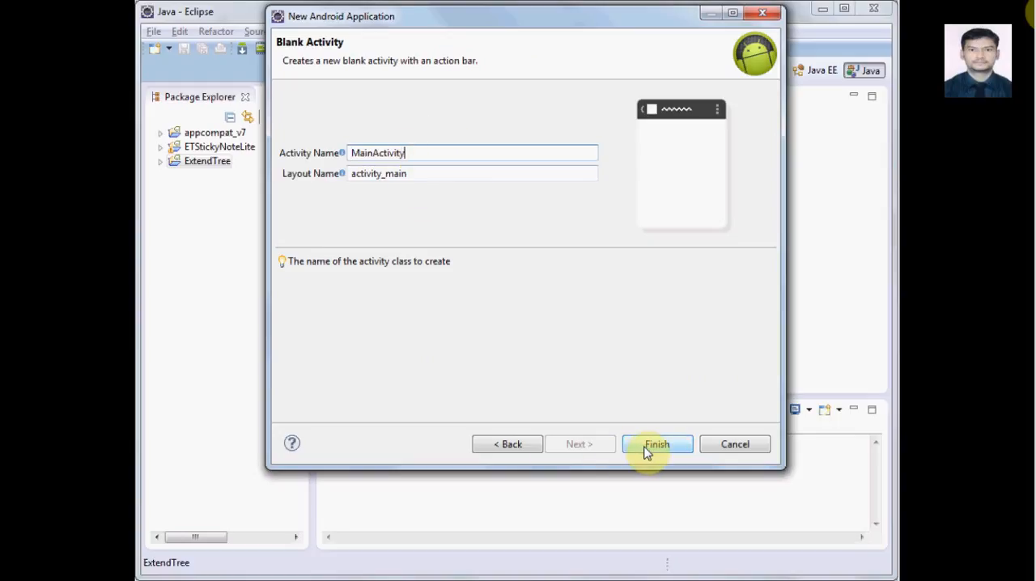
{"action": "left_click", "coordinate": [657, 443]}
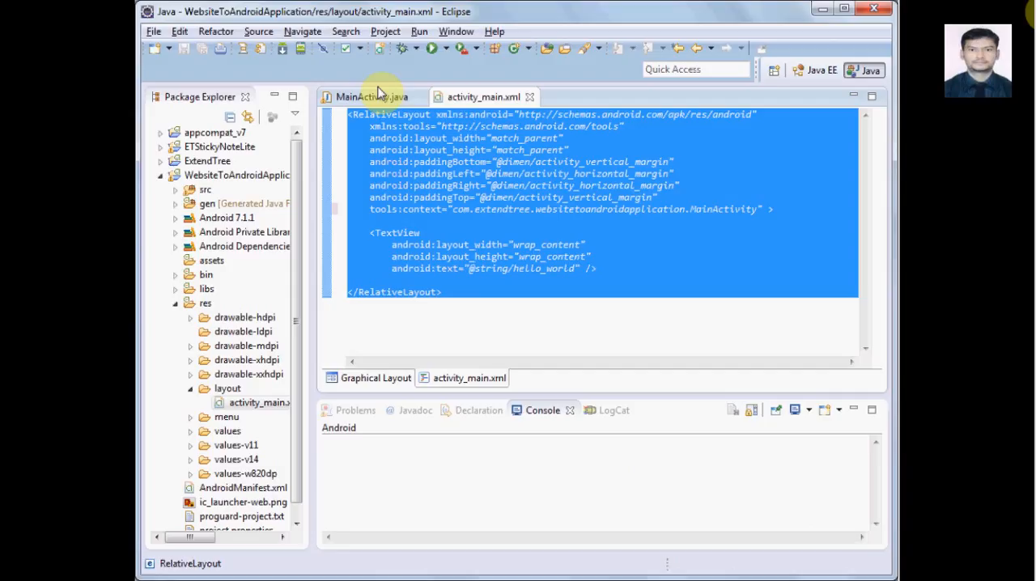
{"action": "left_click", "coordinate": [370, 97]}
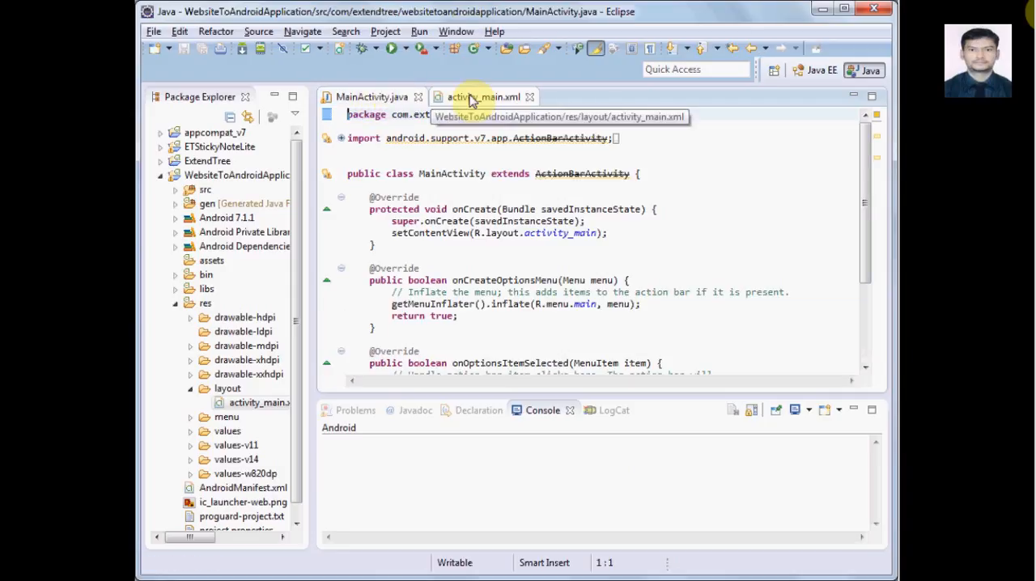
{"action": "left_click", "coordinate": [483, 97]}
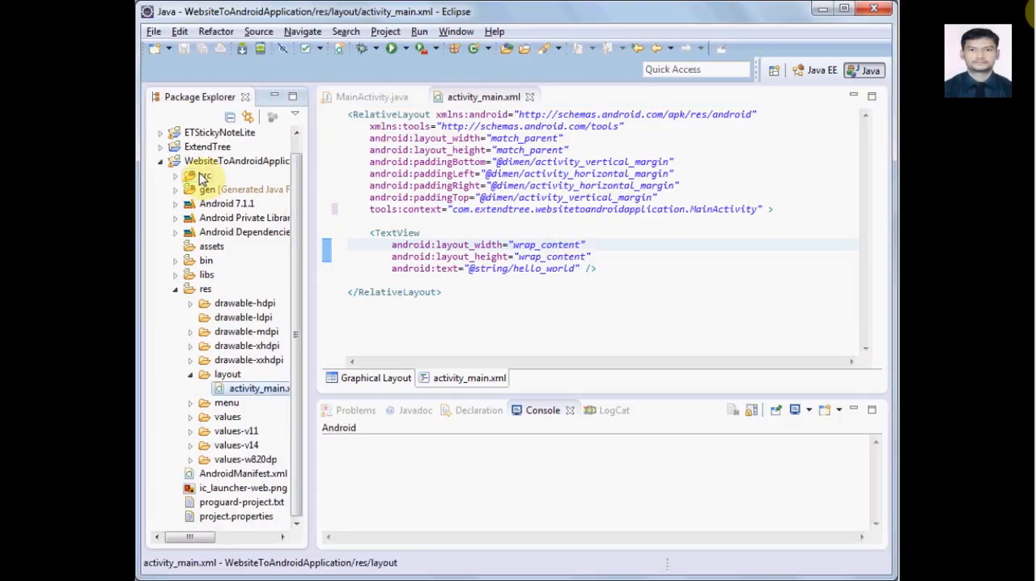
- Expand src, drawable-hdpi, drawable-mdpi, menu and values folders in Package Explorer
{"action": "left_click", "coordinate": [175, 174]}
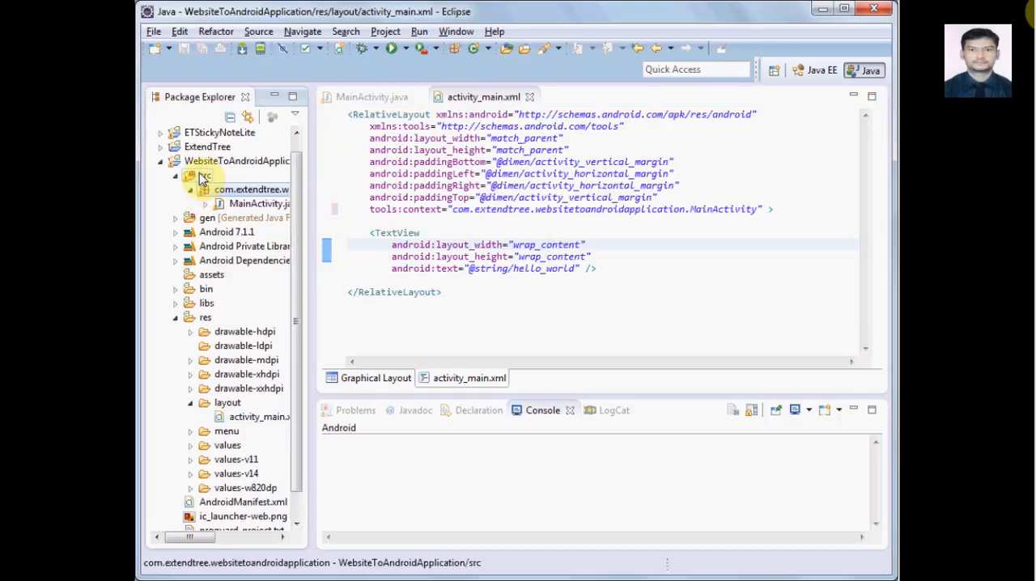
{"action": "left_click", "coordinate": [227, 233]}
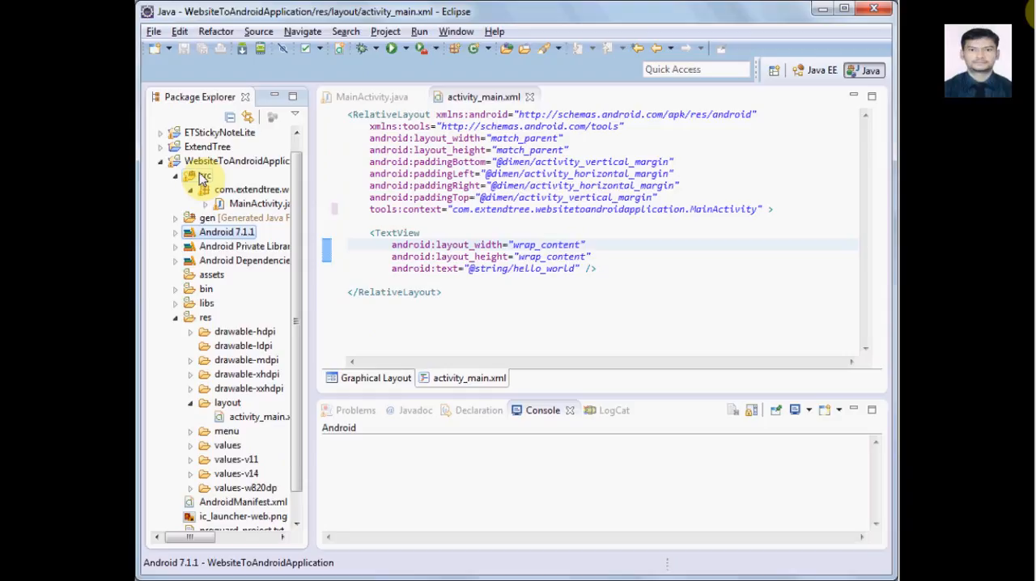
{"action": "left_click", "coordinate": [204, 318]}
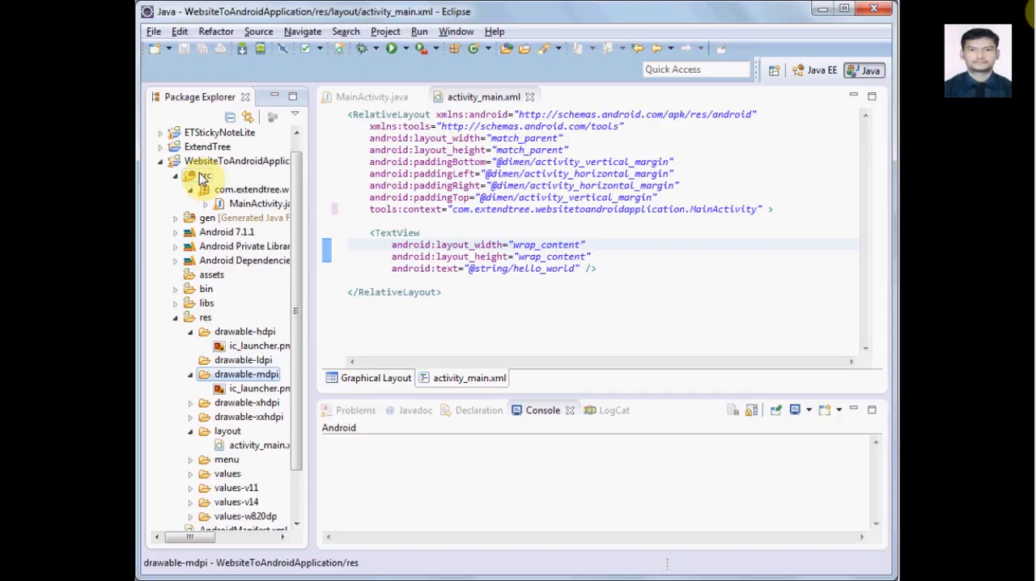
{"action": "left_click", "coordinate": [259, 389]}
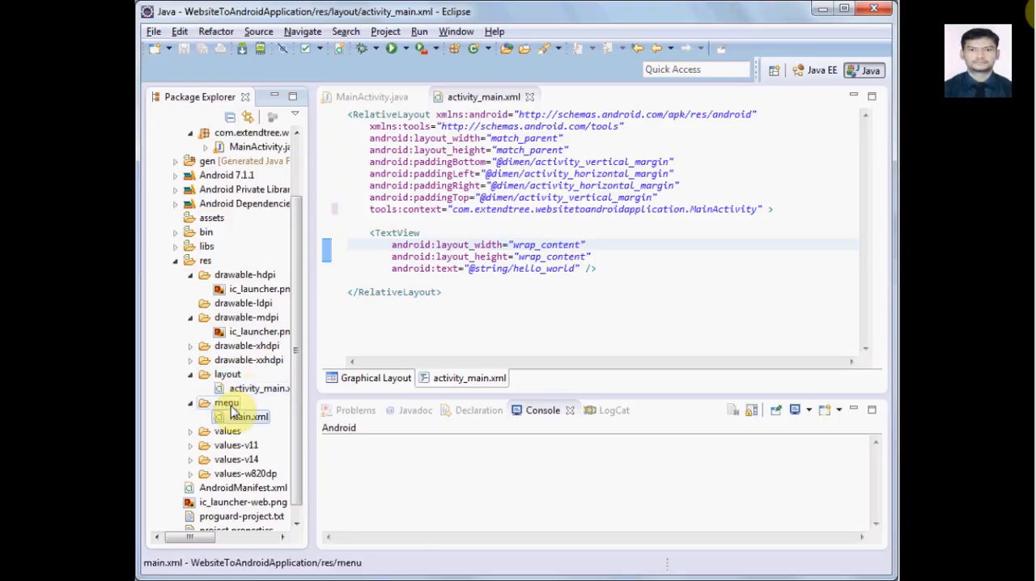
{"action": "left_click", "coordinate": [226, 431]}
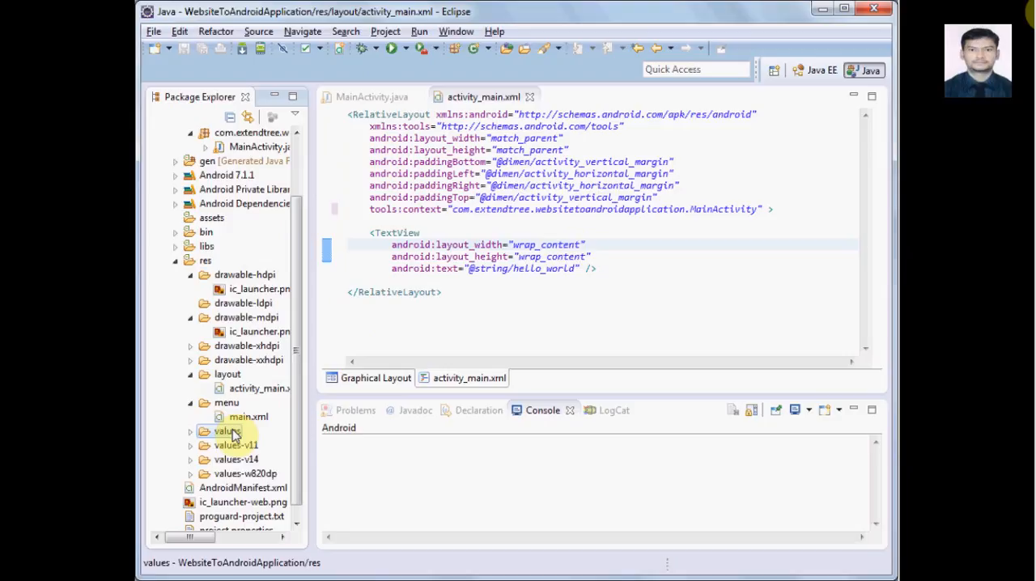
{"action": "left_click", "coordinate": [191, 431]}
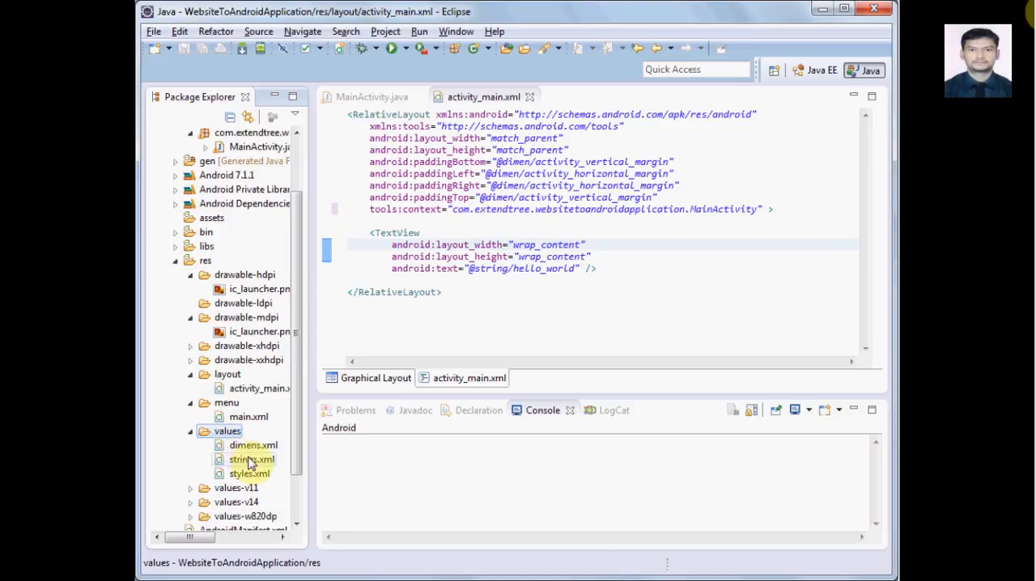
- Open res/values/strings.xml and view its XML source with app_name, hello_world and action_settings
{"action": "double_click", "coordinate": [253, 459]}
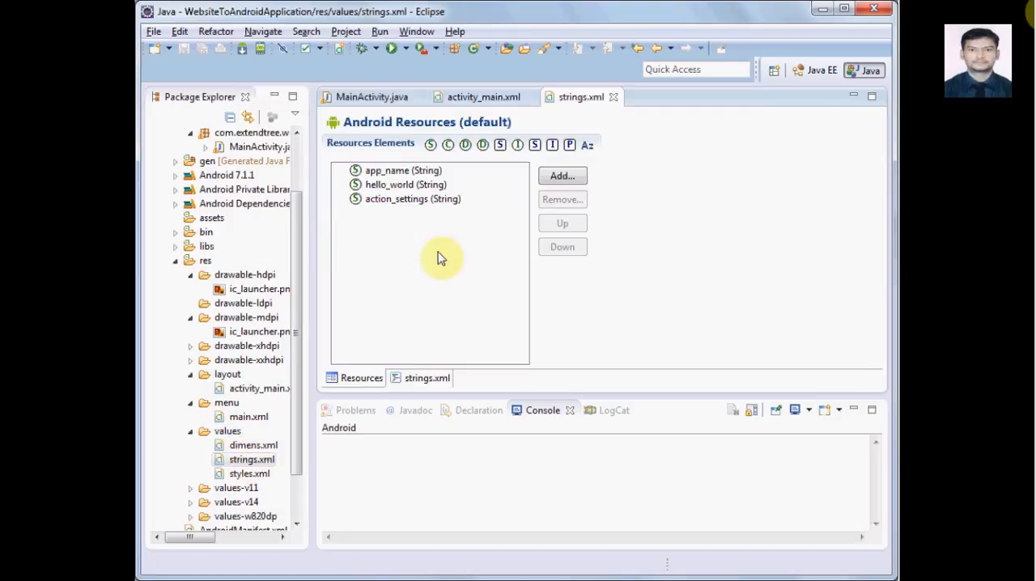
{"action": "left_click", "coordinate": [428, 377]}
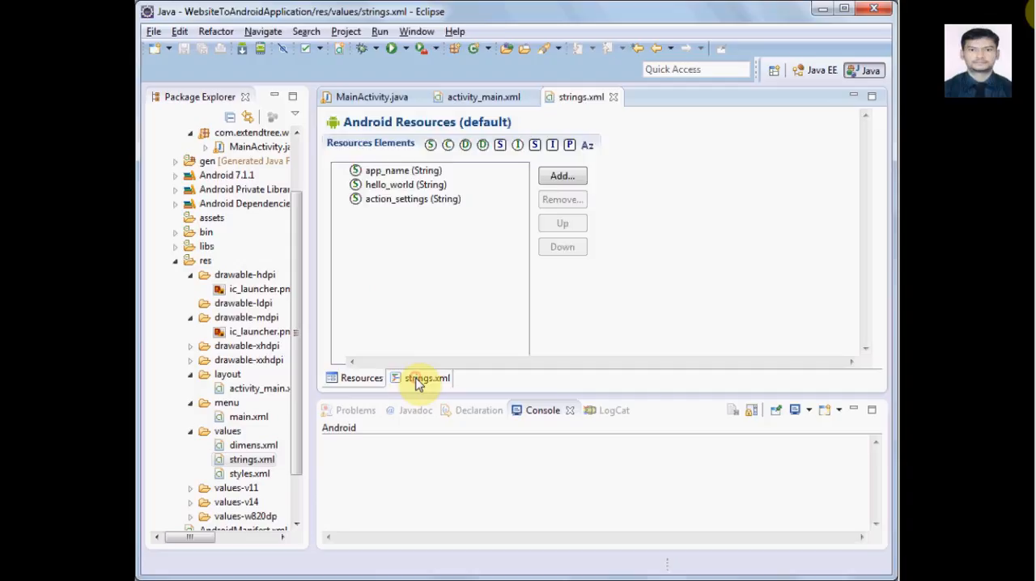
{"action": "left_click", "coordinate": [427, 377]}
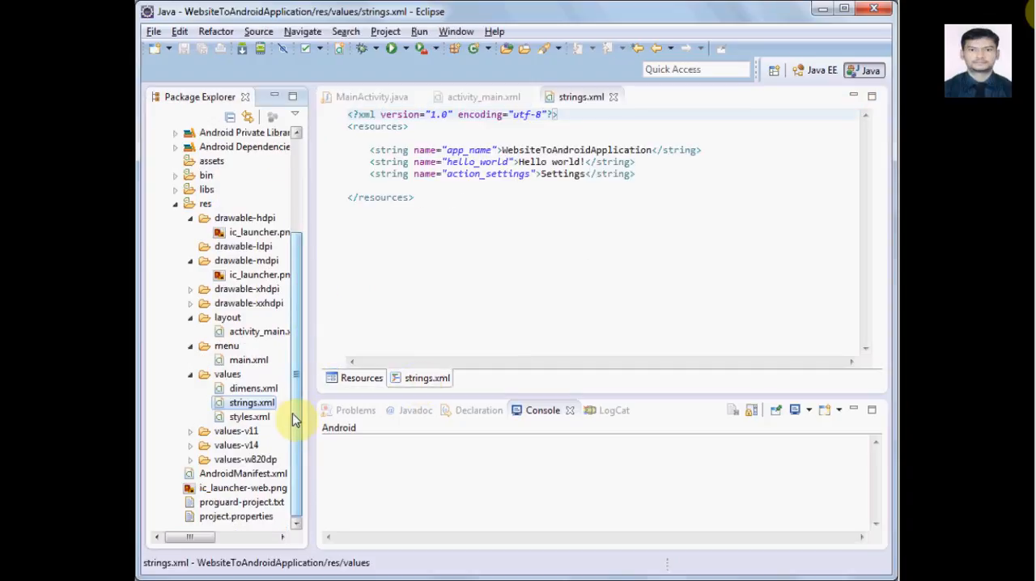
{"action": "mouse_move", "coordinate": [293, 429]}
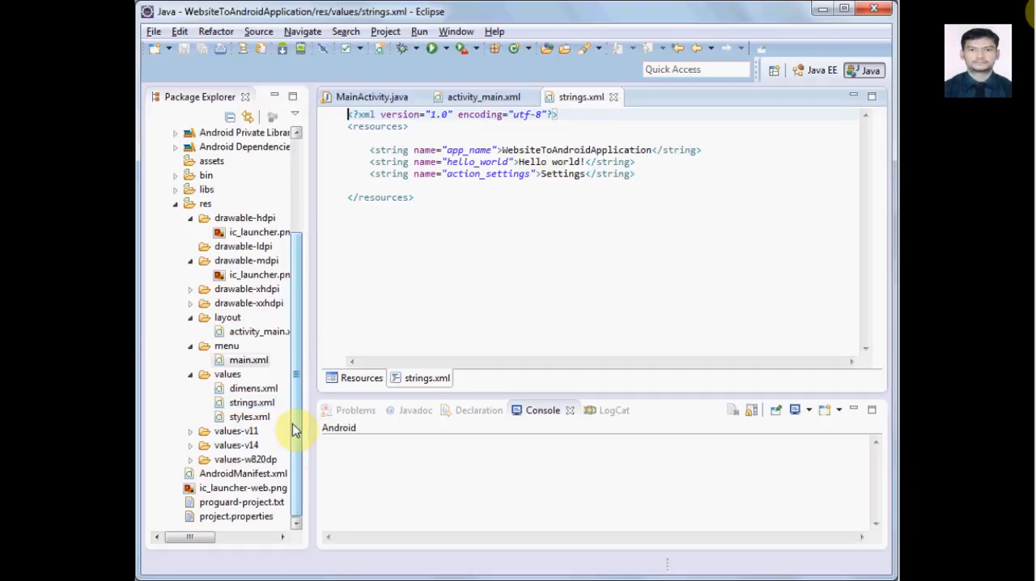
- Open res/menu/main.xml with its action_settings item, then select AndroidManifest.xml
{"action": "double_click", "coordinate": [250, 360]}
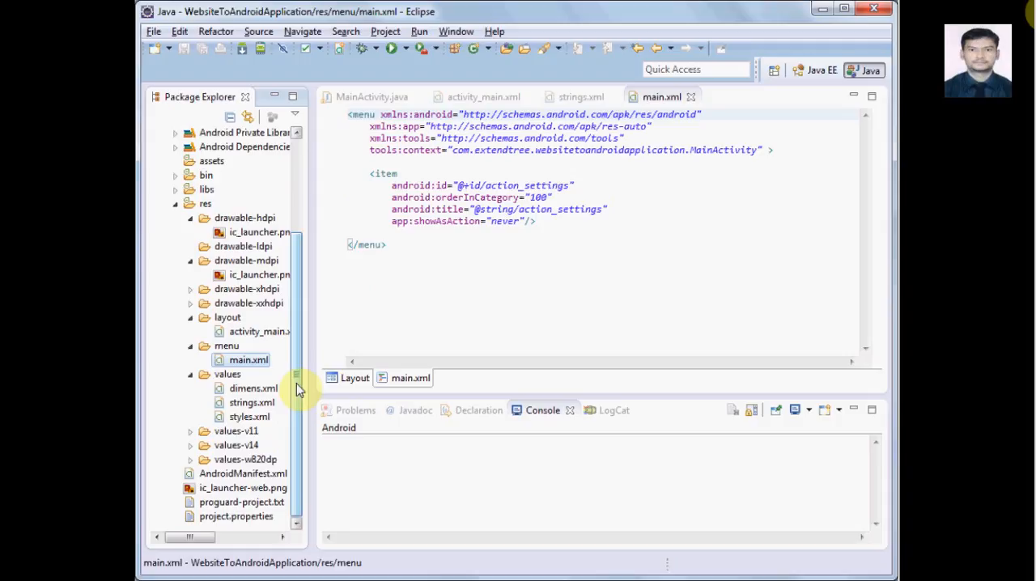
{"action": "left_click", "coordinate": [243, 473]}
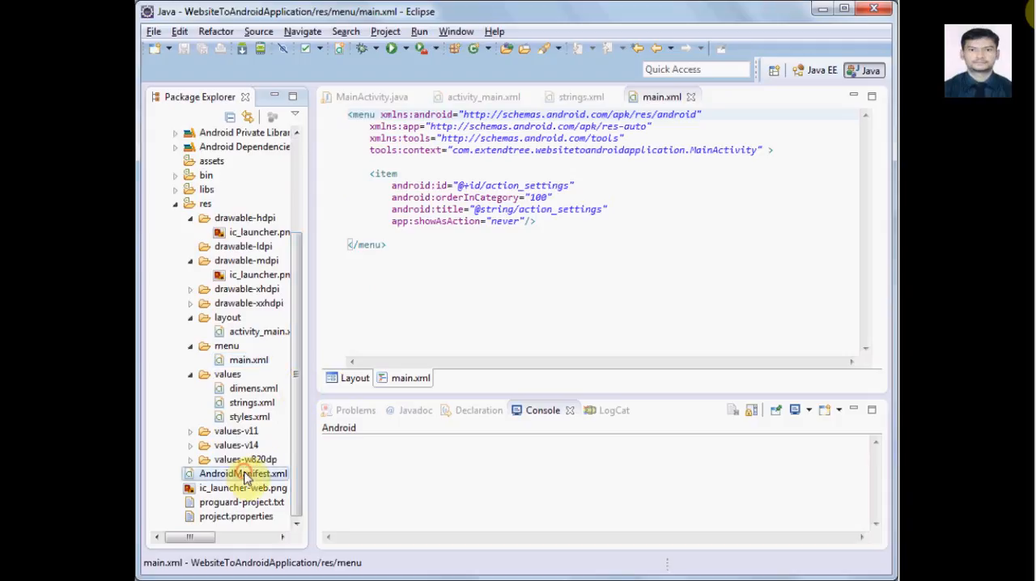
{"action": "left_click", "coordinate": [243, 472]}
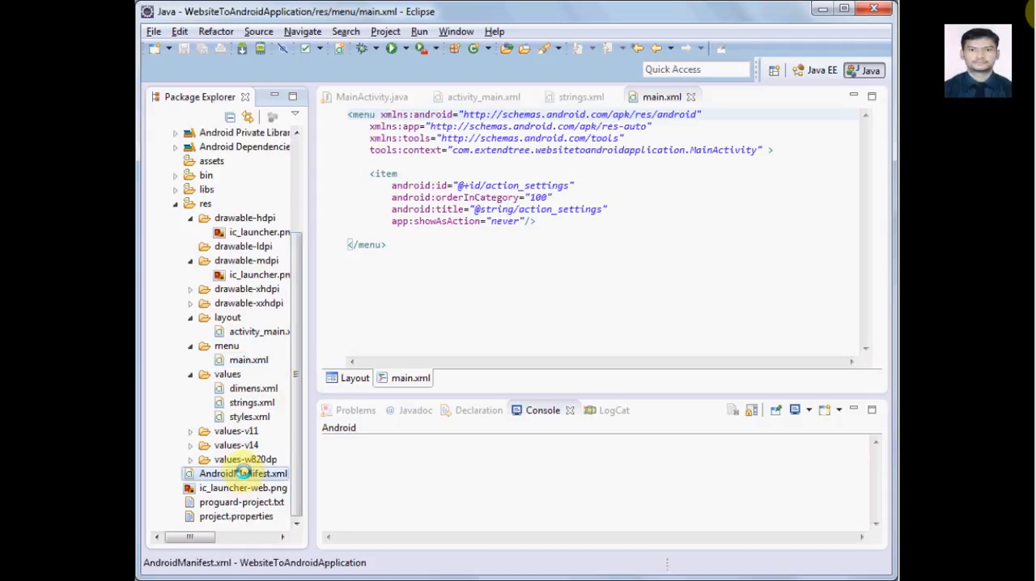
- Open AndroidManifest.xml in the manifest editor, then return to activity_main.xml
{"action": "double_click", "coordinate": [243, 473]}
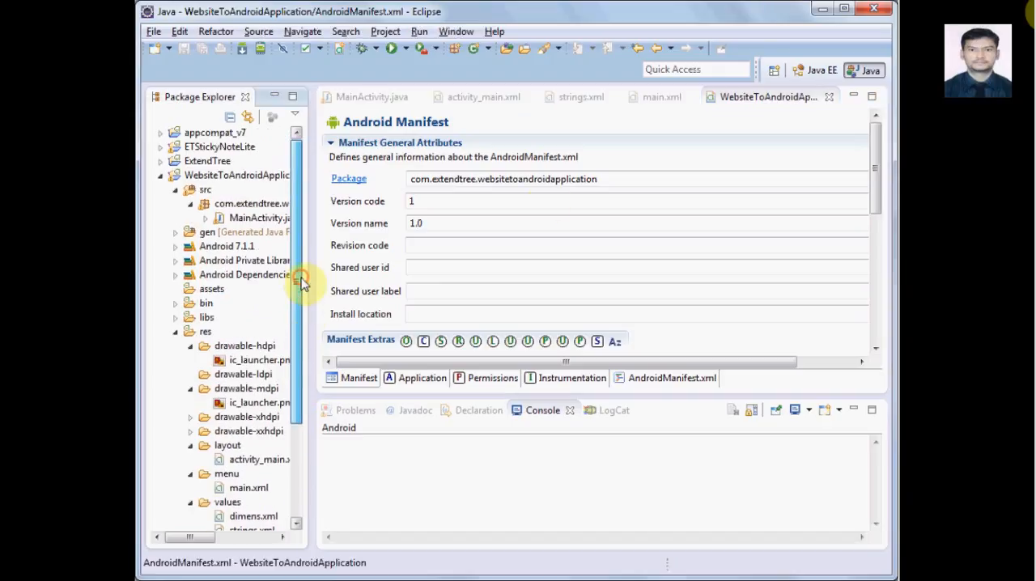
{"action": "mouse_move", "coordinate": [482, 97]}
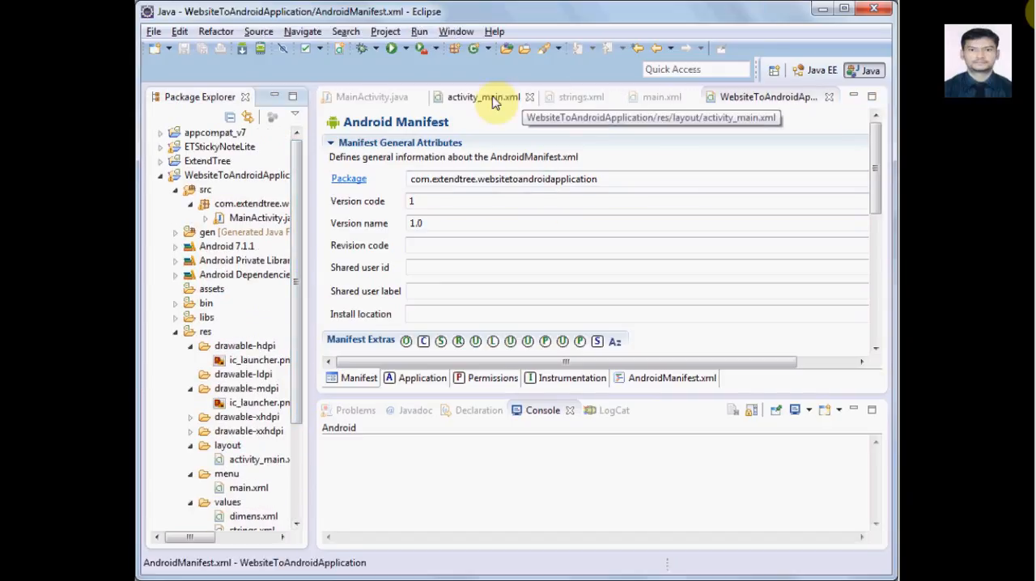
{"action": "left_click", "coordinate": [482, 98]}
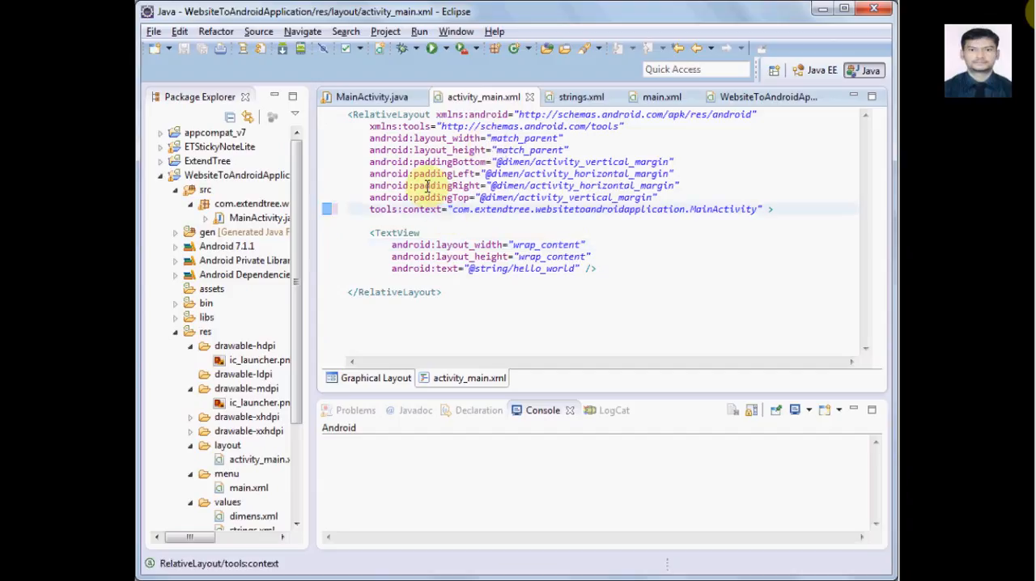
- Select the WebsiteToAndroidApplication project and run it as an Android app
{"action": "left_click", "coordinate": [237, 175]}
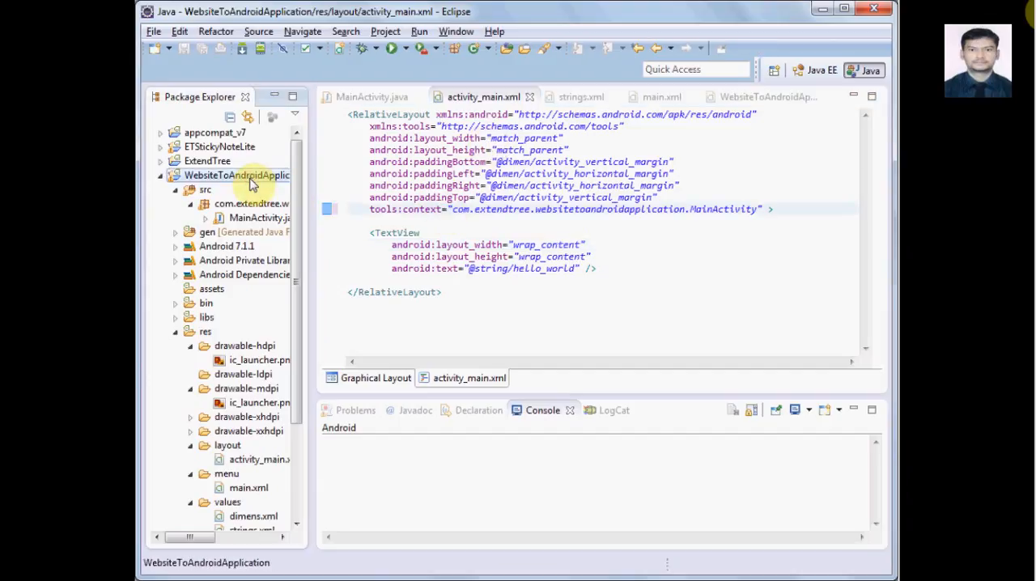
{"action": "mouse_move", "coordinate": [392, 72]}
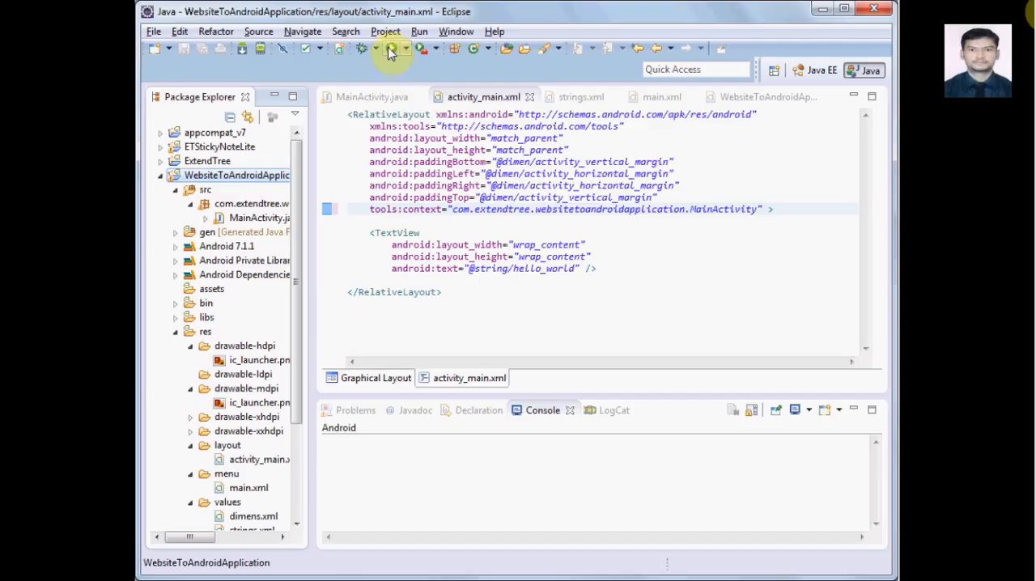
{"action": "mouse_move", "coordinate": [389, 47]}
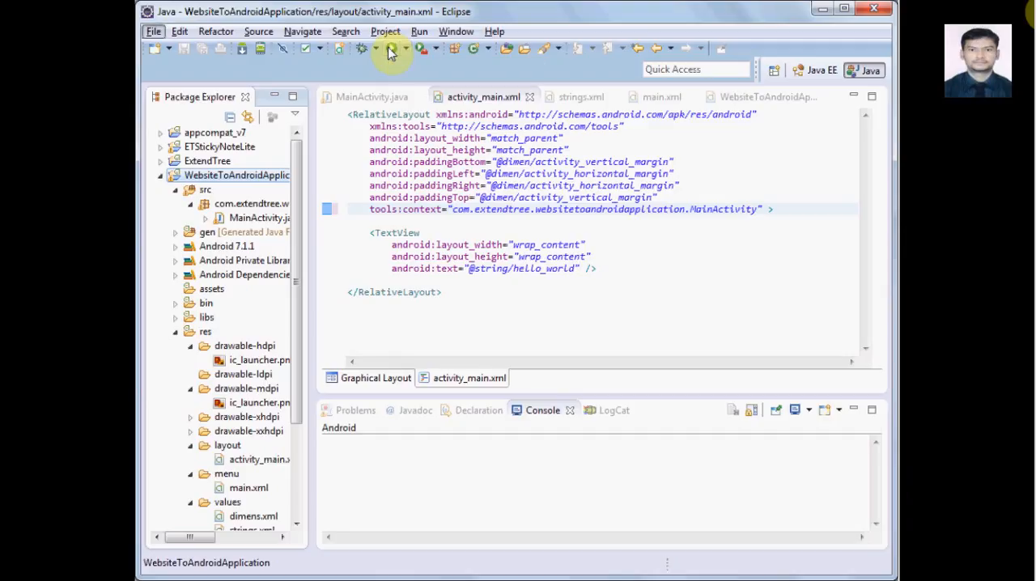
{"action": "left_click", "coordinate": [392, 51]}
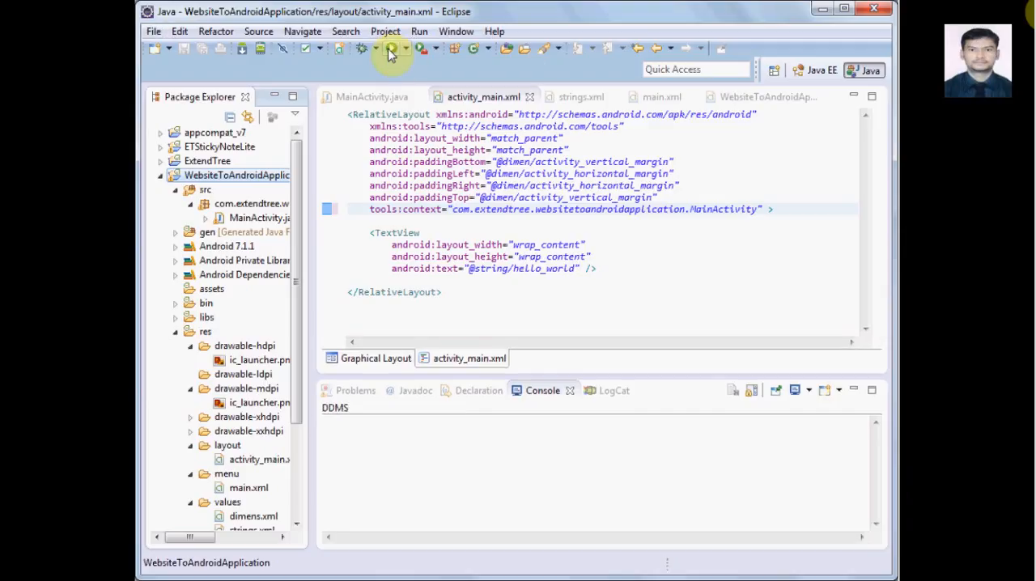
- Choose the connected running Lenovo device in the Android Device Chooser and launch on it
{"action": "left_click", "coordinate": [363, 47]}
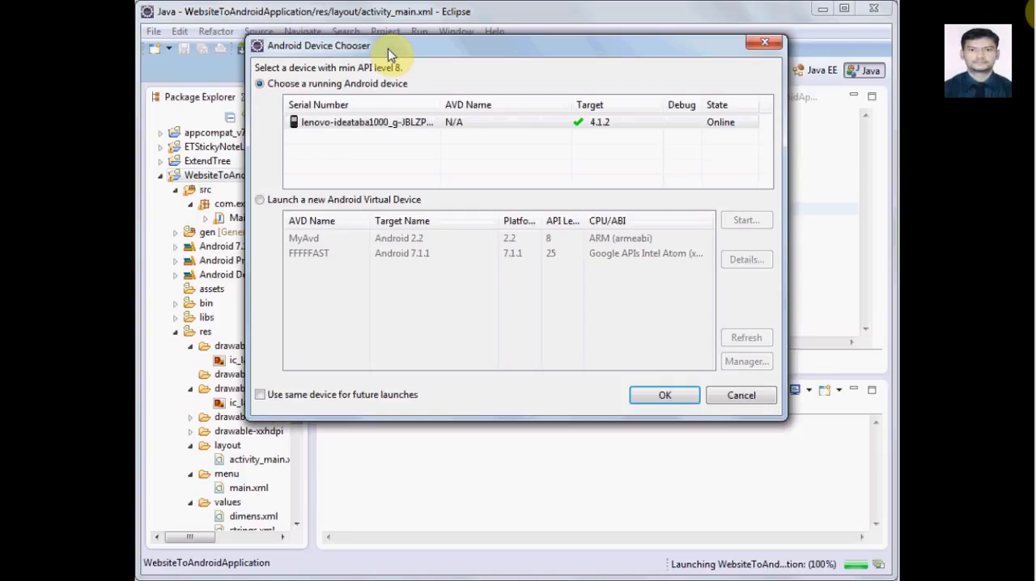
{"action": "left_click", "coordinate": [366, 122]}
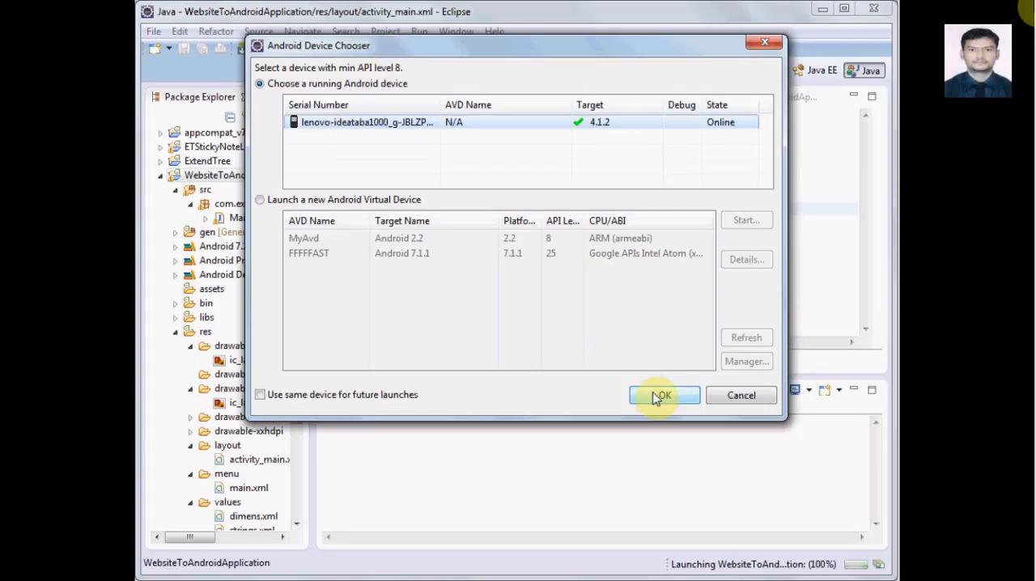
{"action": "left_click", "coordinate": [664, 395]}
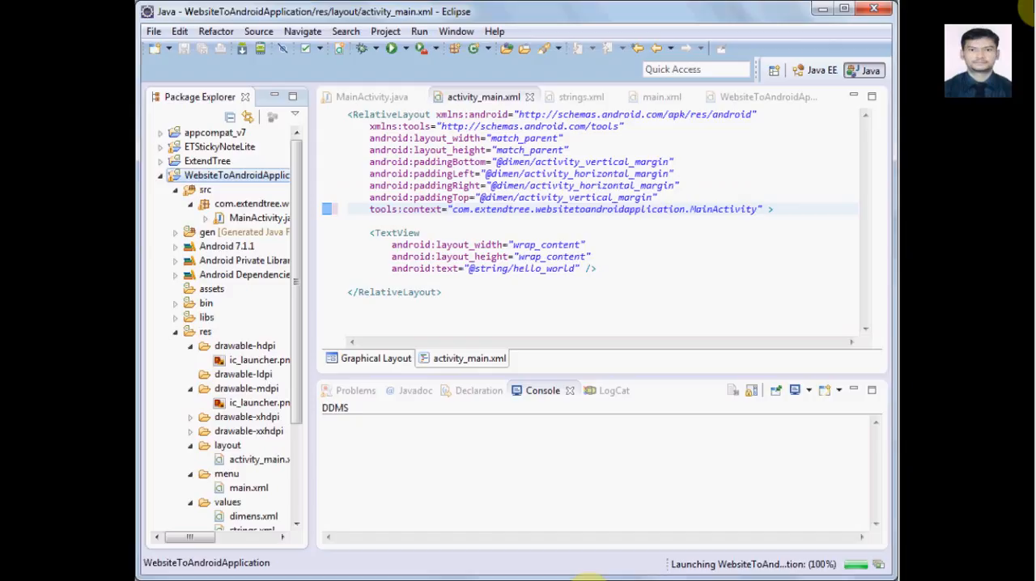